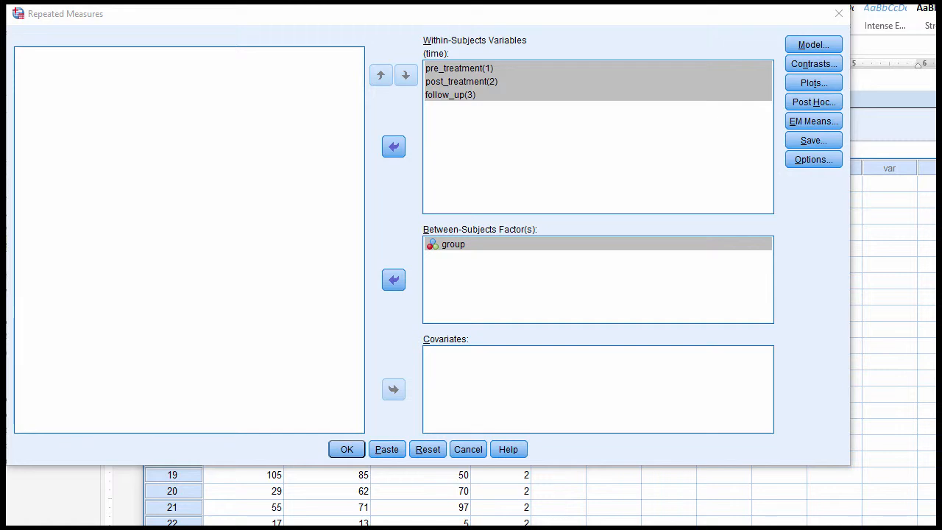
{"action": "mouse_move", "coordinate": [821, 486]}
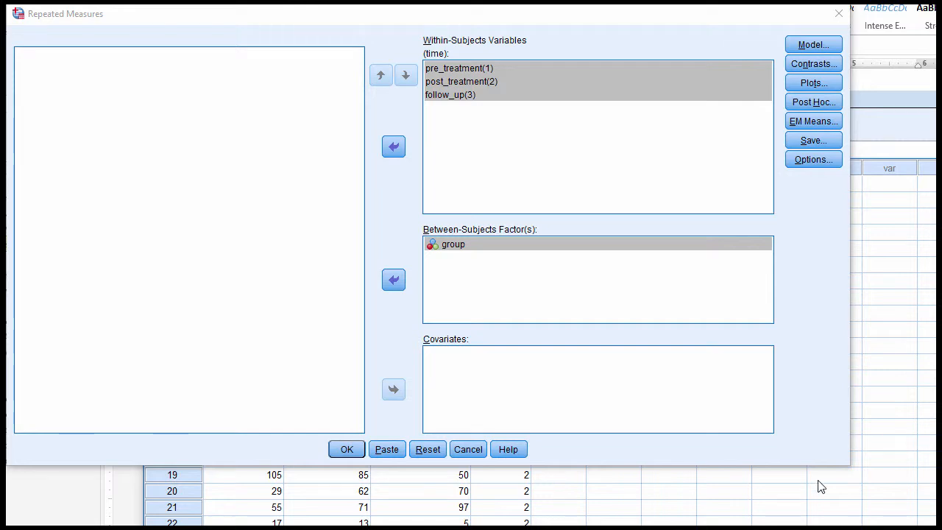
Select the pre_treatment and follow_up measures and the group factor in the Repeated Measures setup.
{"action": "left_click", "coordinate": [459, 68]}
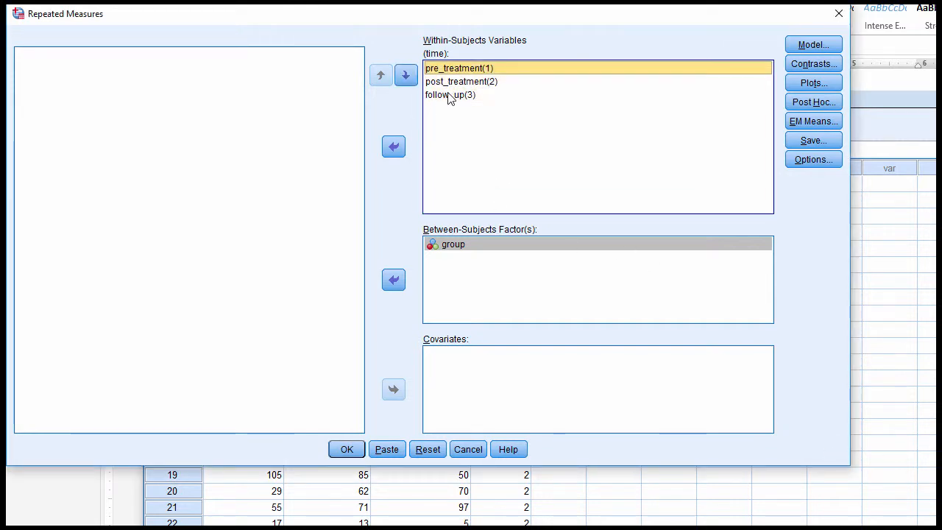
{"action": "left_click", "coordinate": [450, 95]}
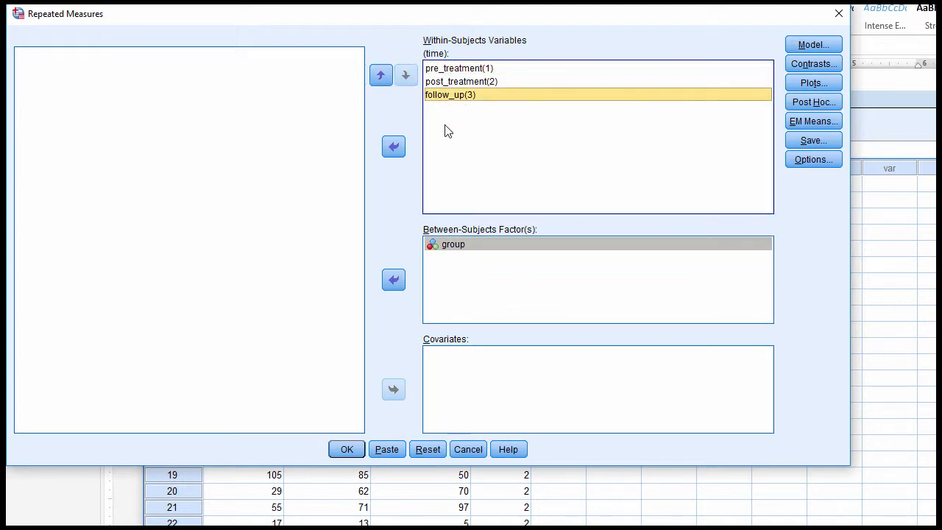
{"action": "left_click", "coordinate": [453, 245]}
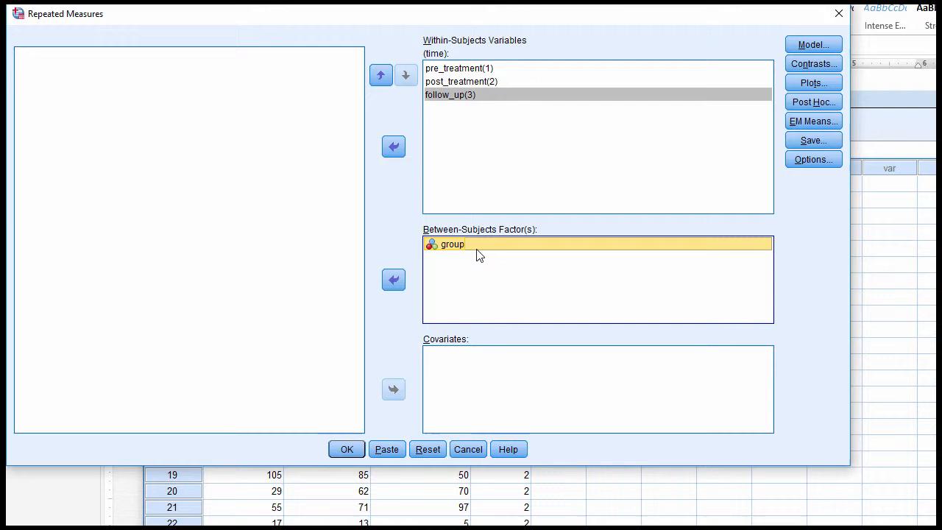
{"action": "left_click", "coordinate": [812, 159]}
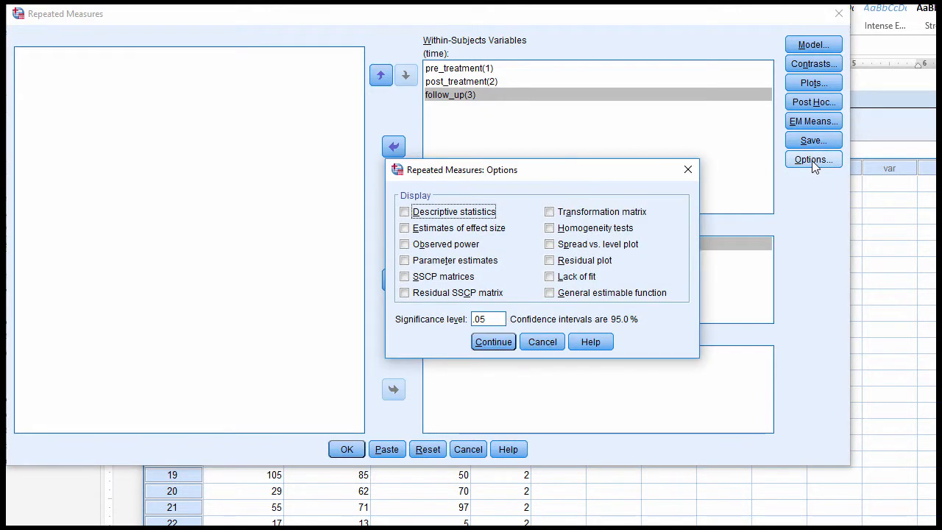
Request descriptive statistics in the output and confirm the display options.
{"action": "left_click", "coordinate": [403, 212]}
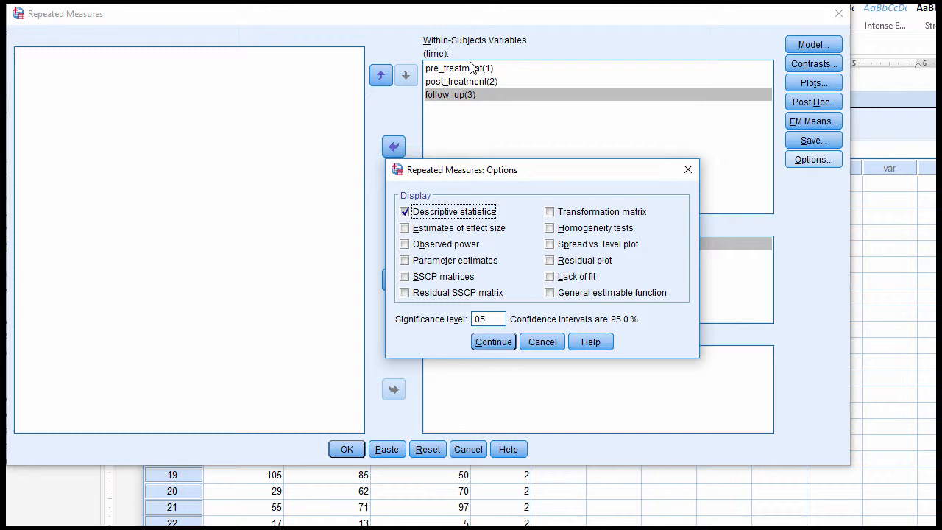
{"action": "mouse_move", "coordinate": [463, 90]}
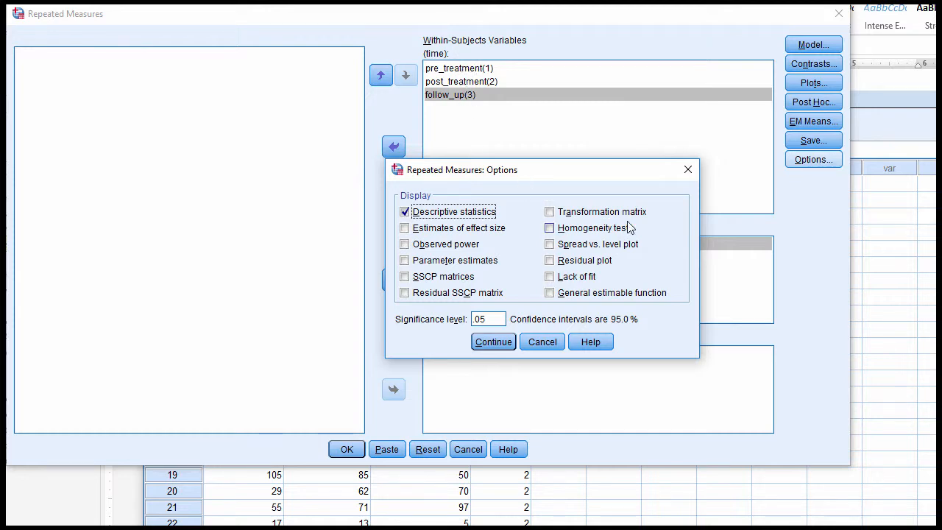
{"action": "left_click", "coordinate": [493, 342]}
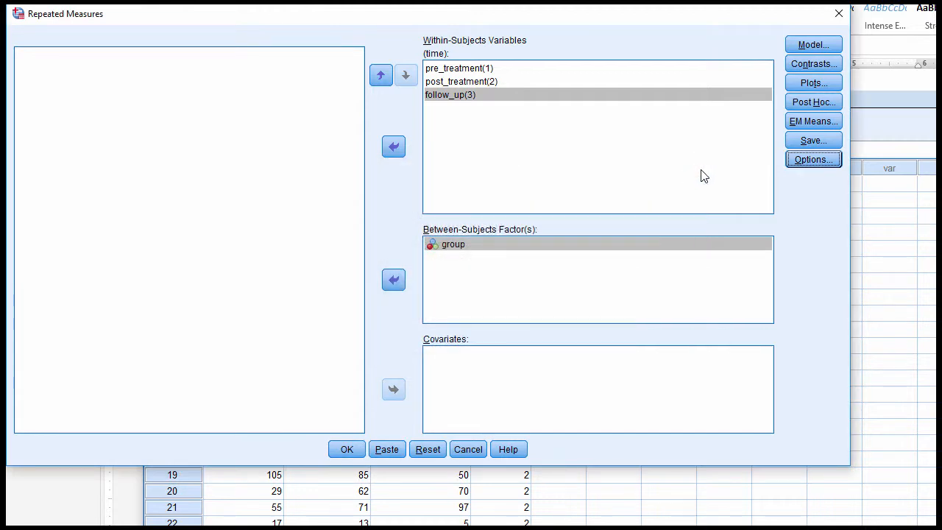
{"action": "left_click", "coordinate": [812, 121]}
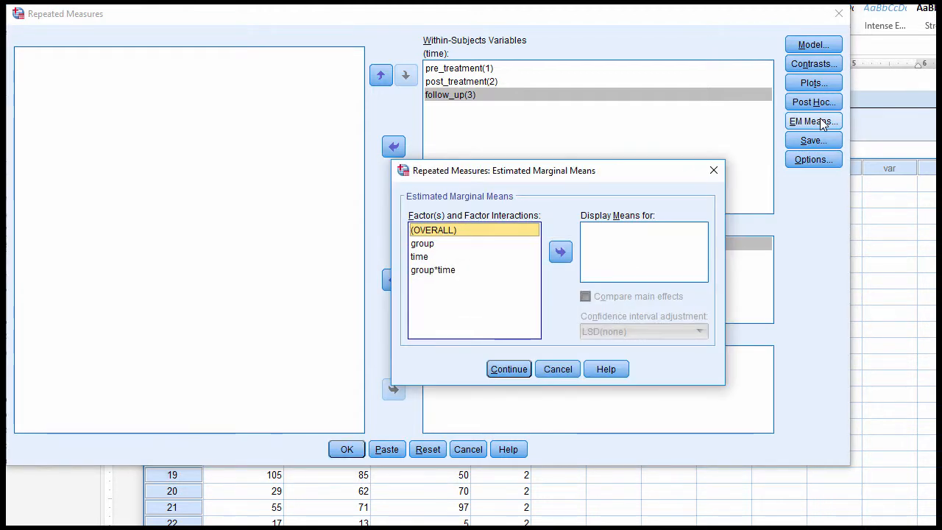
Add group to the Display Means For list and confirm the EM Means settings.
{"action": "left_click", "coordinate": [422, 245]}
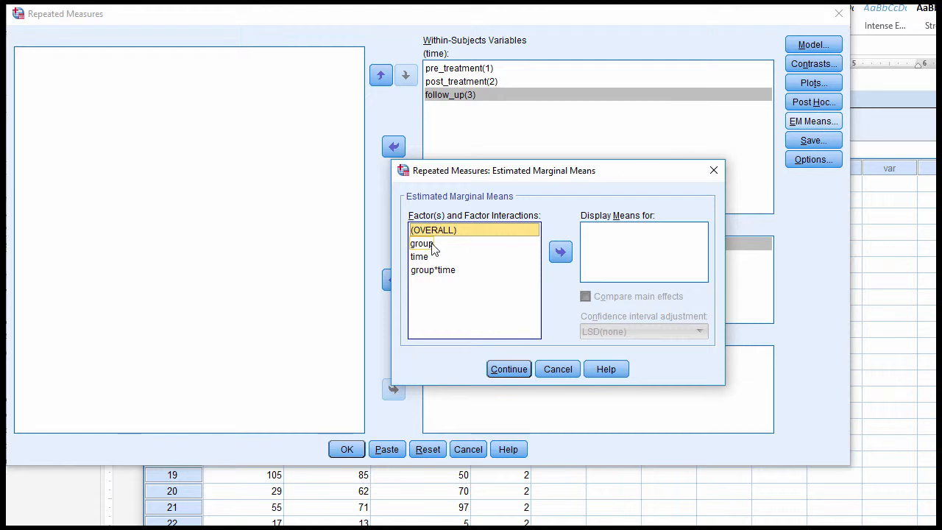
{"action": "left_click", "coordinate": [421, 245]}
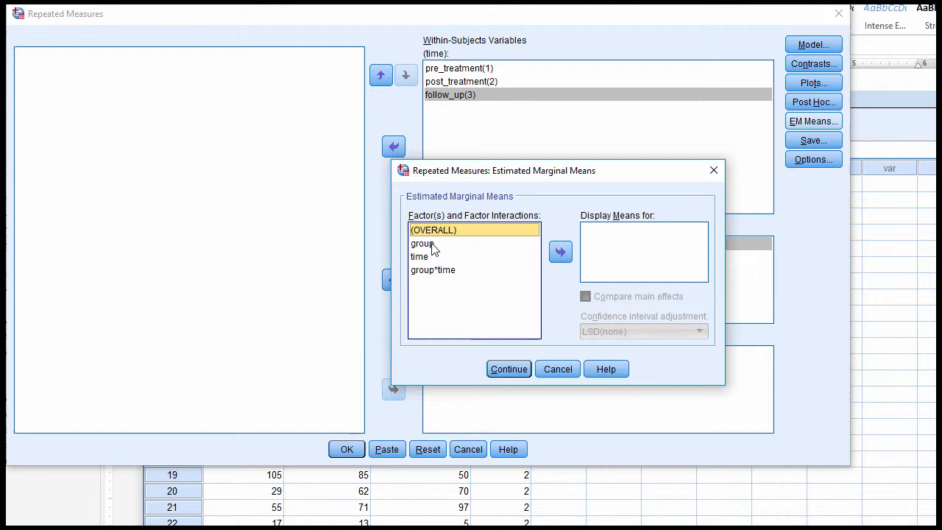
{"action": "left_click", "coordinate": [559, 252]}
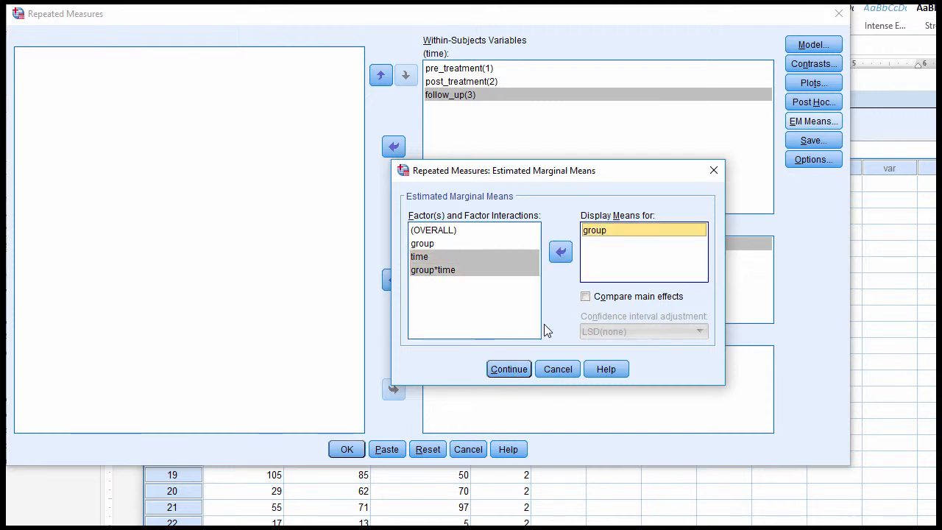
{"action": "left_click", "coordinate": [509, 368]}
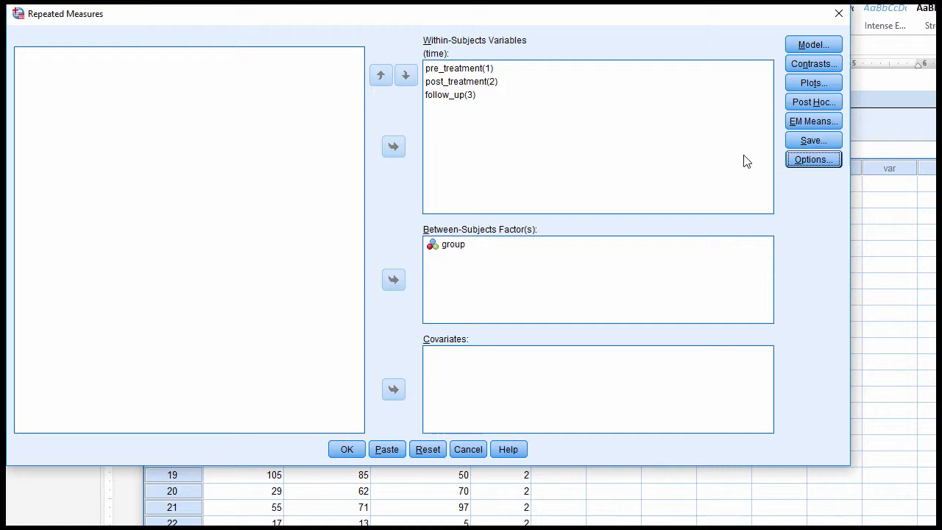
Include descriptive statistics in the display options again and confirm them.
{"action": "left_click", "coordinate": [813, 159]}
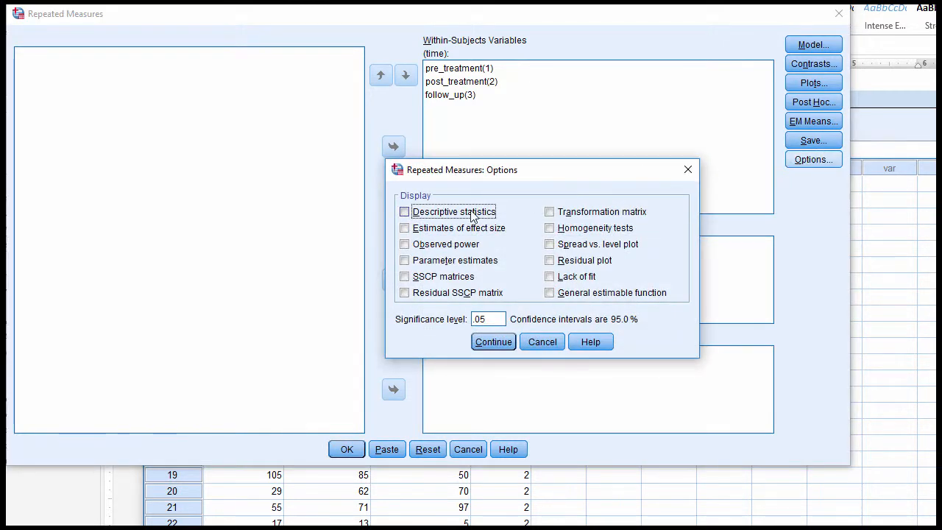
{"action": "left_click", "coordinate": [404, 212]}
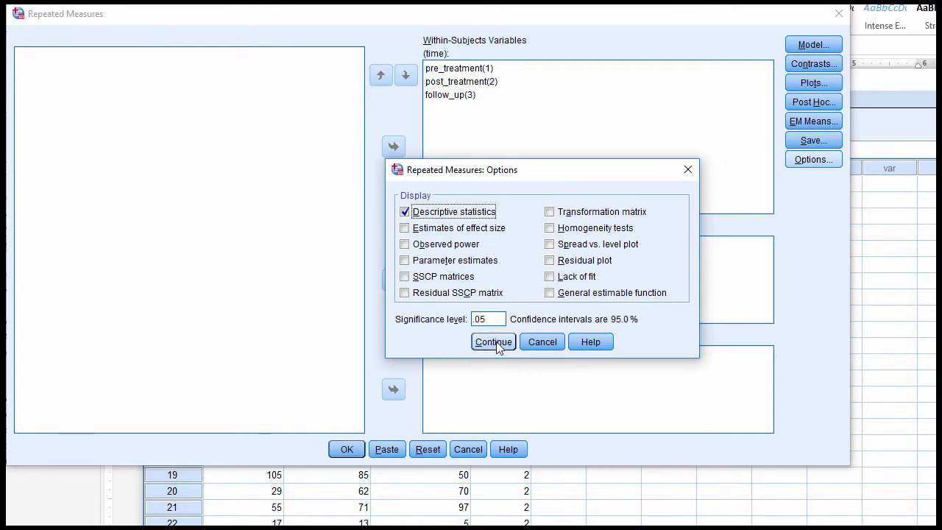
{"action": "left_click", "coordinate": [493, 342]}
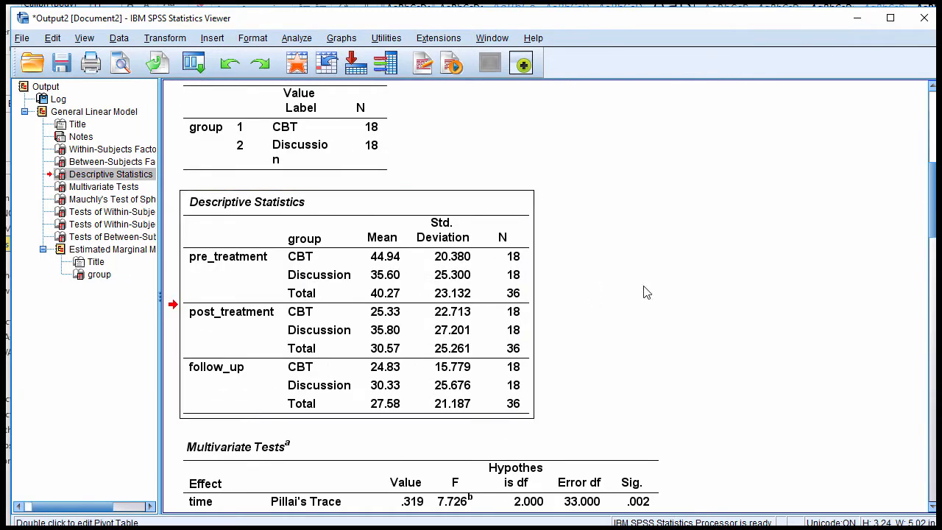
{"action": "left_click", "coordinate": [376, 305]}
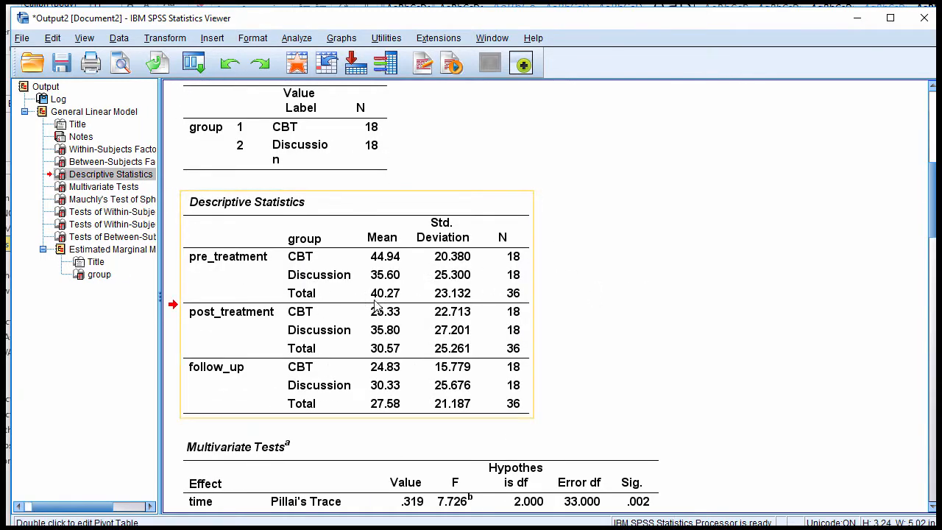
{"action": "mouse_move", "coordinate": [199, 265]}
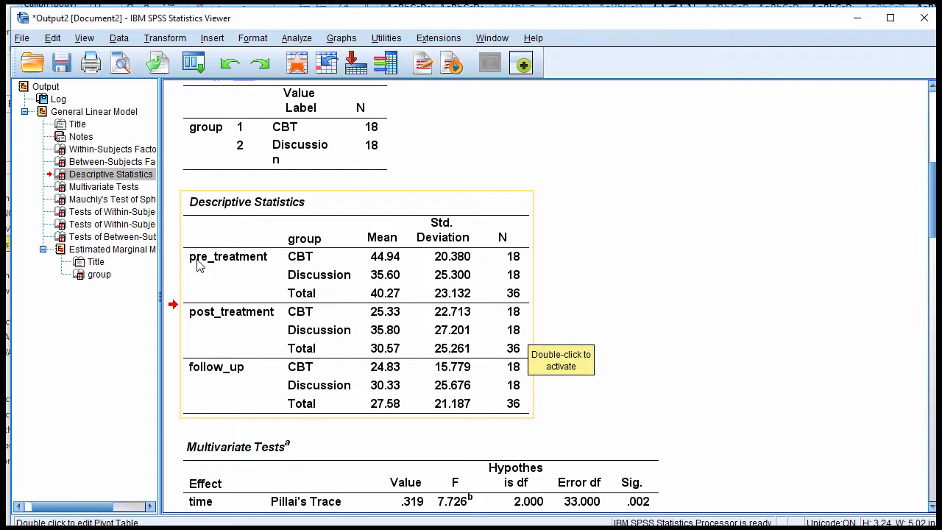
{"action": "mouse_move", "coordinate": [237, 273]}
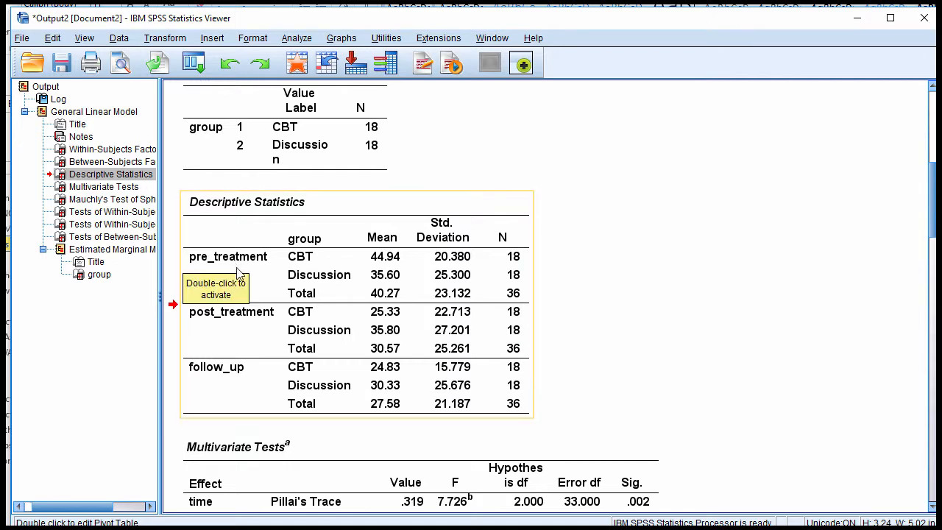
{"action": "mouse_move", "coordinate": [347, 348]}
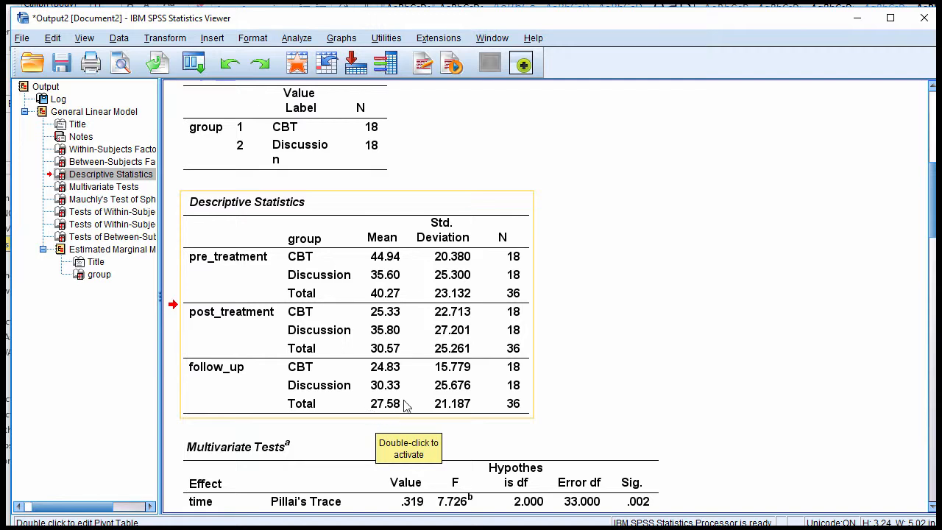
{"action": "mouse_move", "coordinate": [368, 304]}
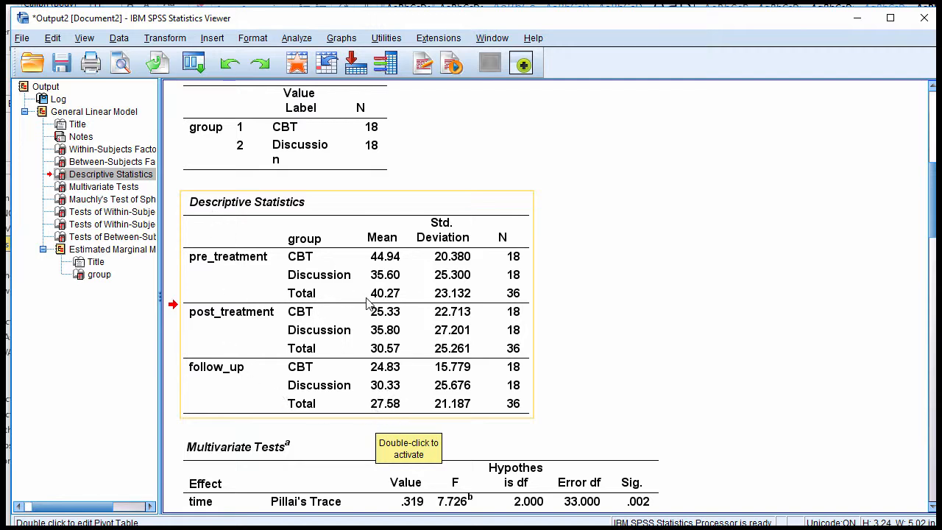
{"action": "mouse_move", "coordinate": [396, 407]}
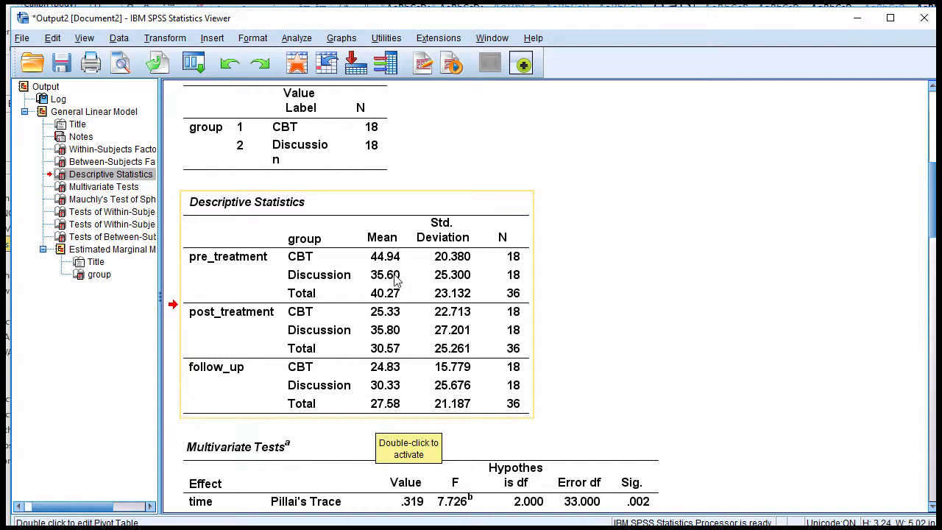
{"action": "mouse_move", "coordinate": [368, 248]}
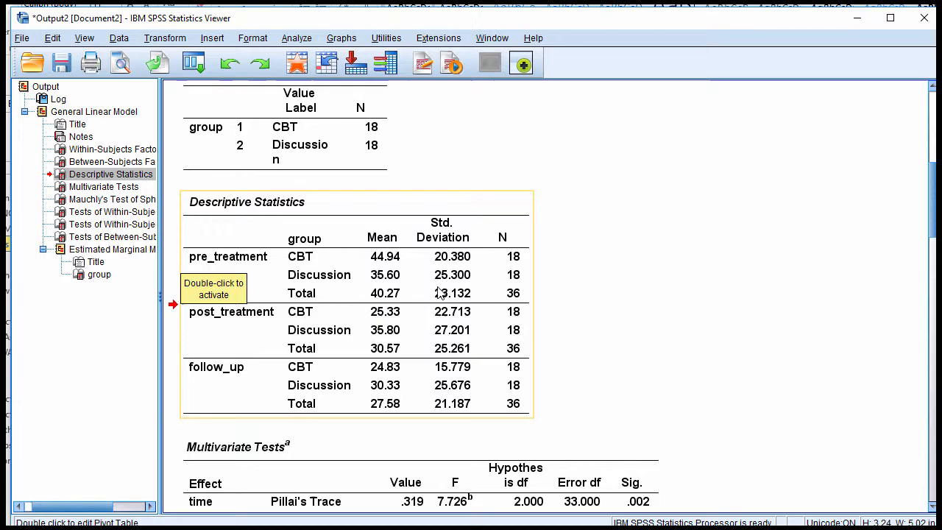
{"action": "scroll", "scroll_direction": "down", "scroll_amount": 3}
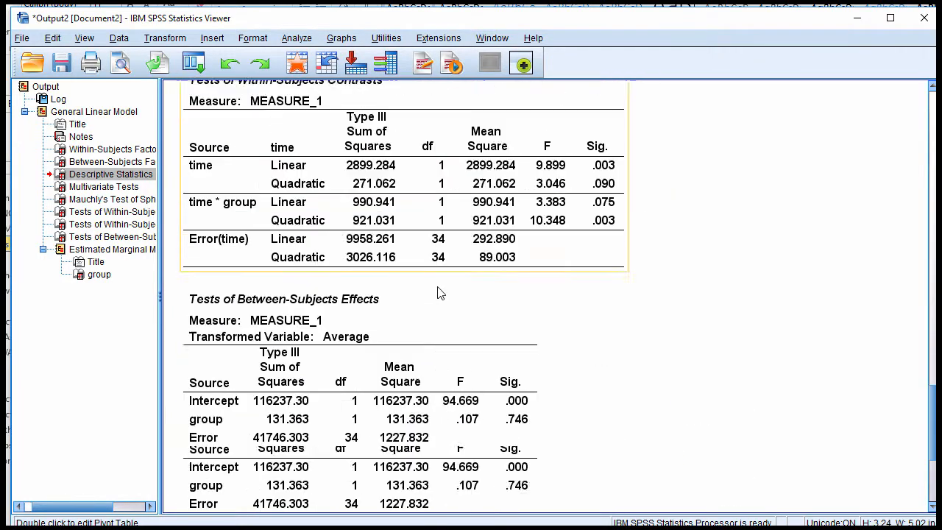
Scroll the output to the group marginal means (CBT 31.70, Discussion 33.91) and reach the Analyze menu.
{"action": "scroll", "scroll_direction": "down", "scroll_amount": 3}
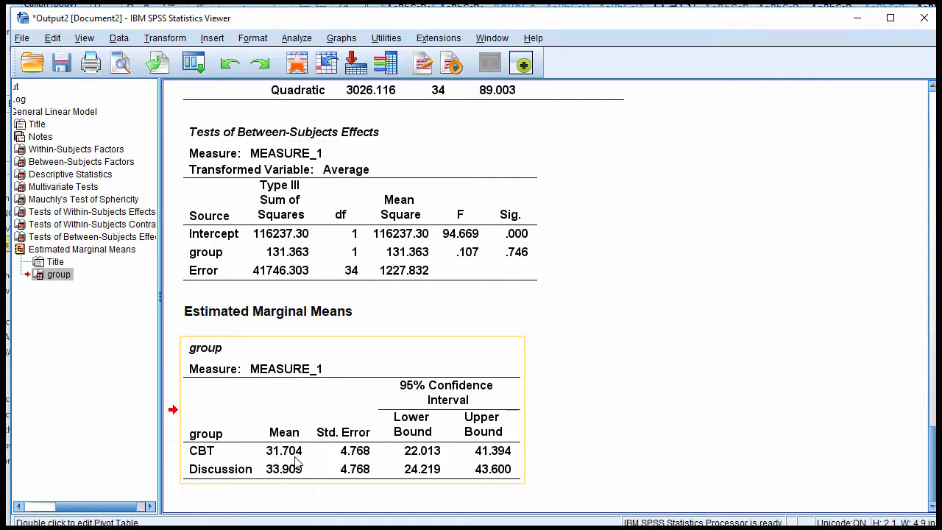
{"action": "scroll", "scroll_direction": "down", "scroll_amount": 3}
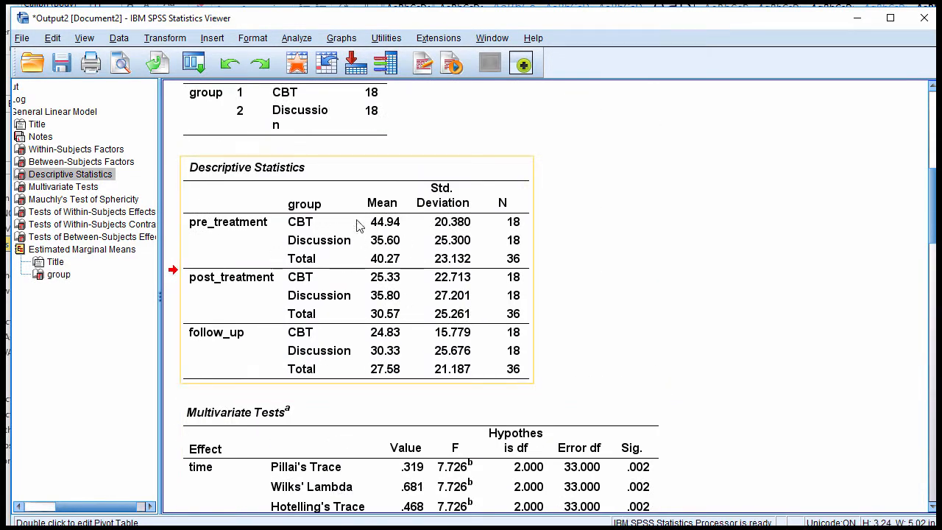
{"action": "scroll", "scroll_direction": "down", "scroll_amount": 3}
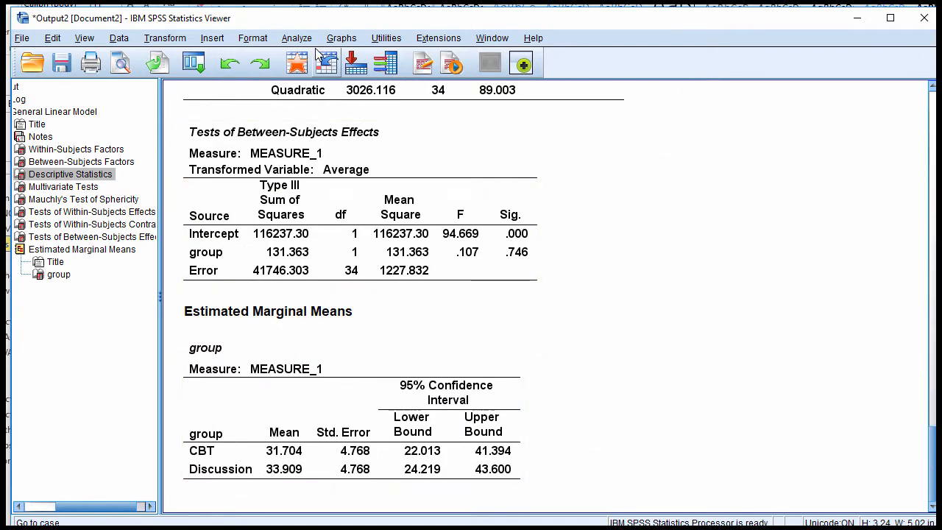
{"action": "left_click", "coordinate": [297, 39]}
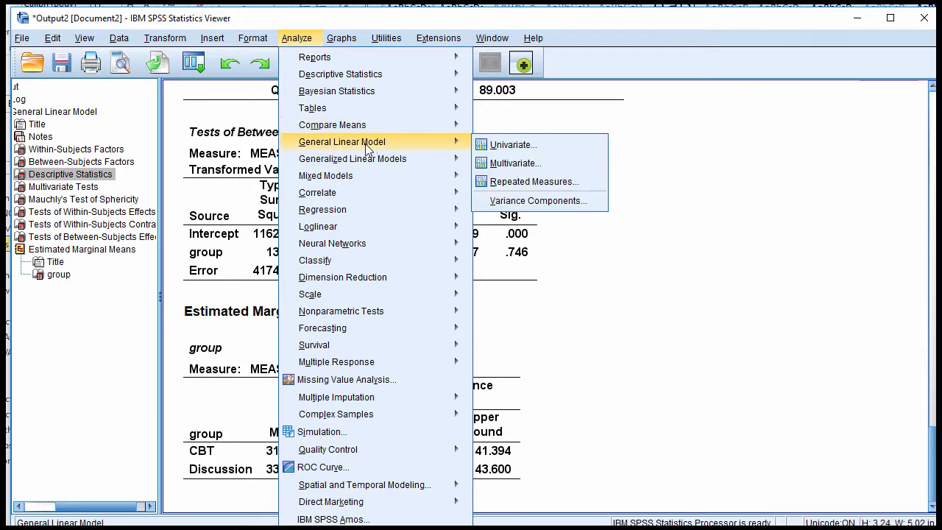
Reopen Repeated Measures keeping the time factor, with descriptive statistics and group marginal means confirmed.
{"action": "left_click", "coordinate": [533, 181]}
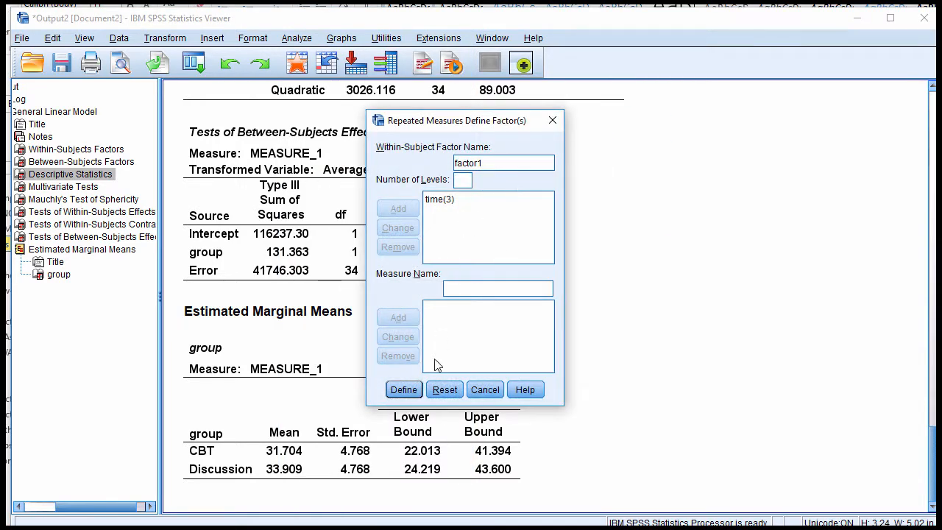
{"action": "left_click", "coordinate": [404, 389]}
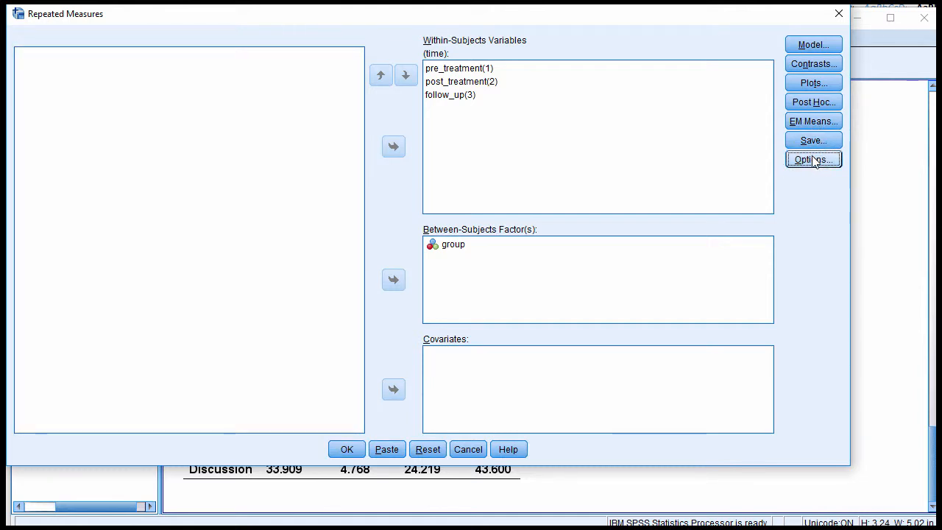
{"action": "left_click", "coordinate": [813, 159]}
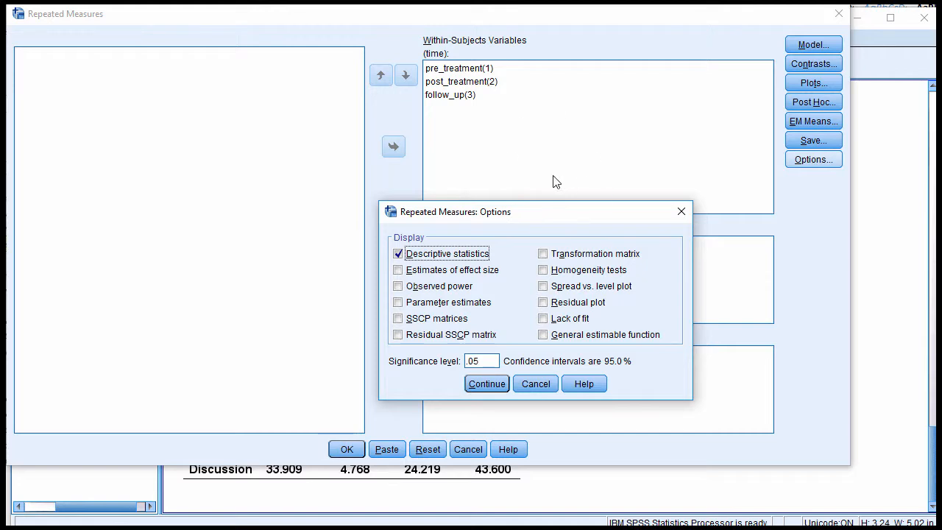
{"action": "mouse_move", "coordinate": [515, 153]}
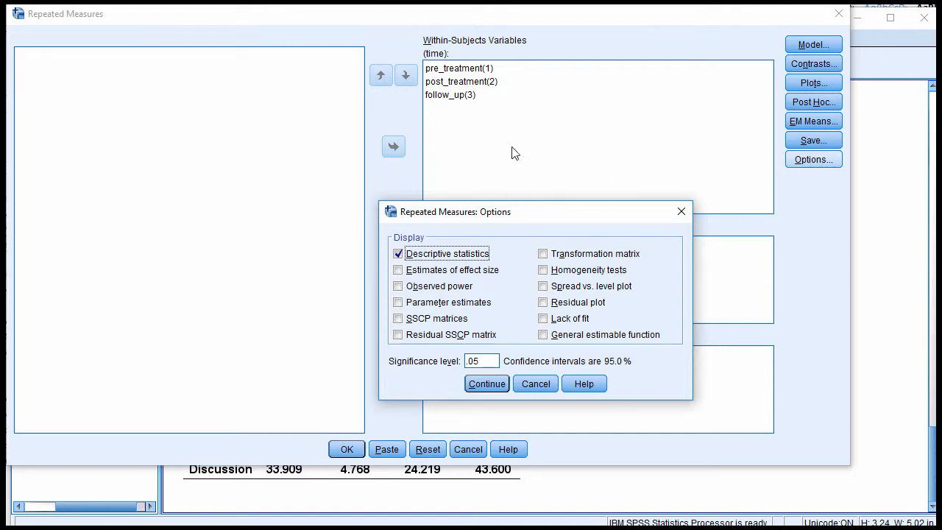
{"action": "mouse_move", "coordinate": [678, 183]}
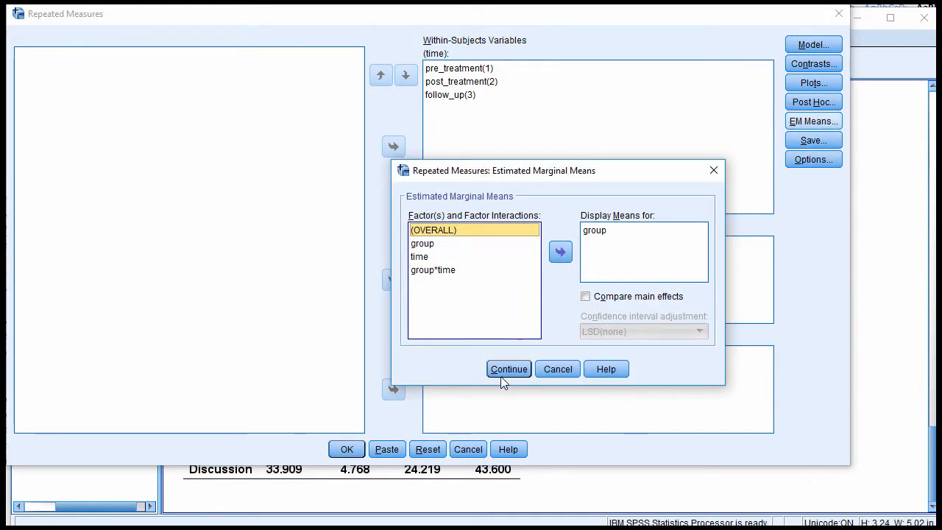
{"action": "left_click", "coordinate": [509, 368]}
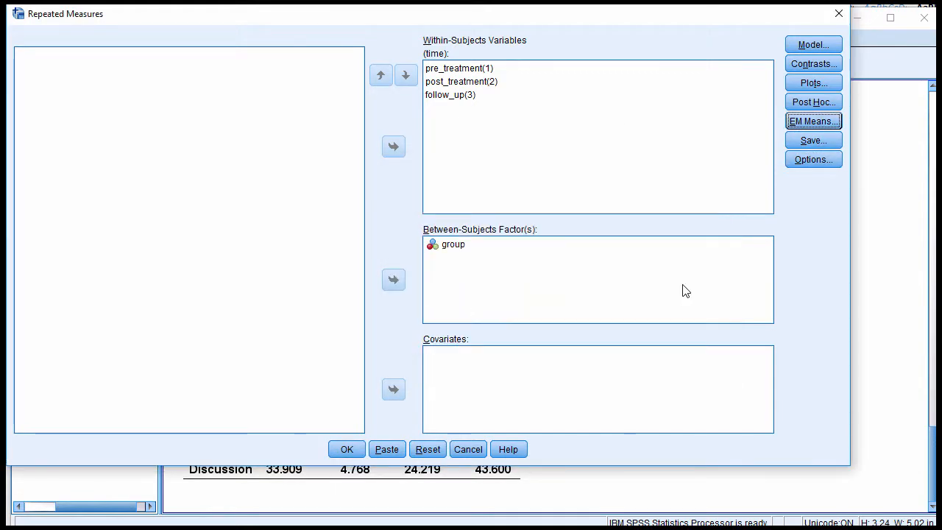